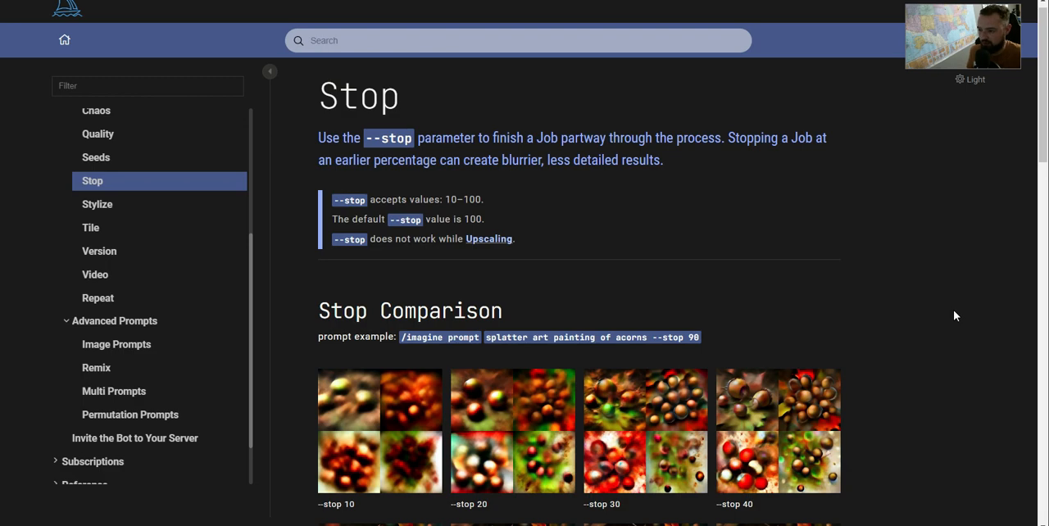
- Scroll down the Midjourney Docs Stop page to its acorn grid comparison
scroll("down", 3)
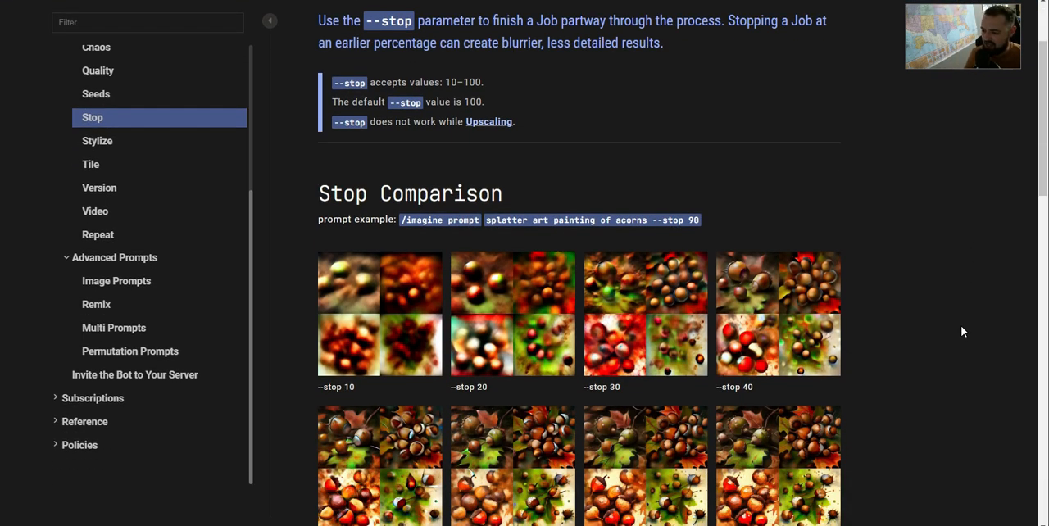
scroll("down", 3)
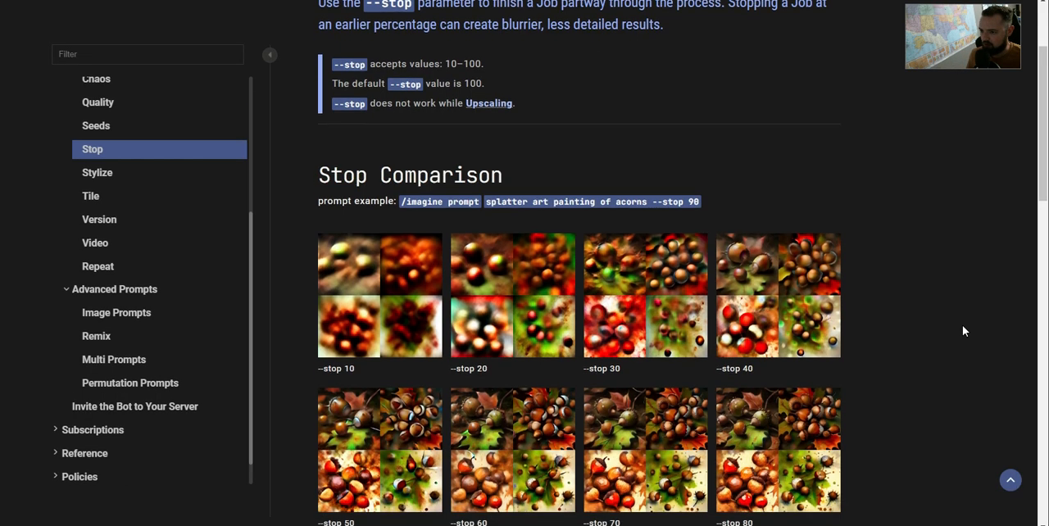
scroll("down", 3)
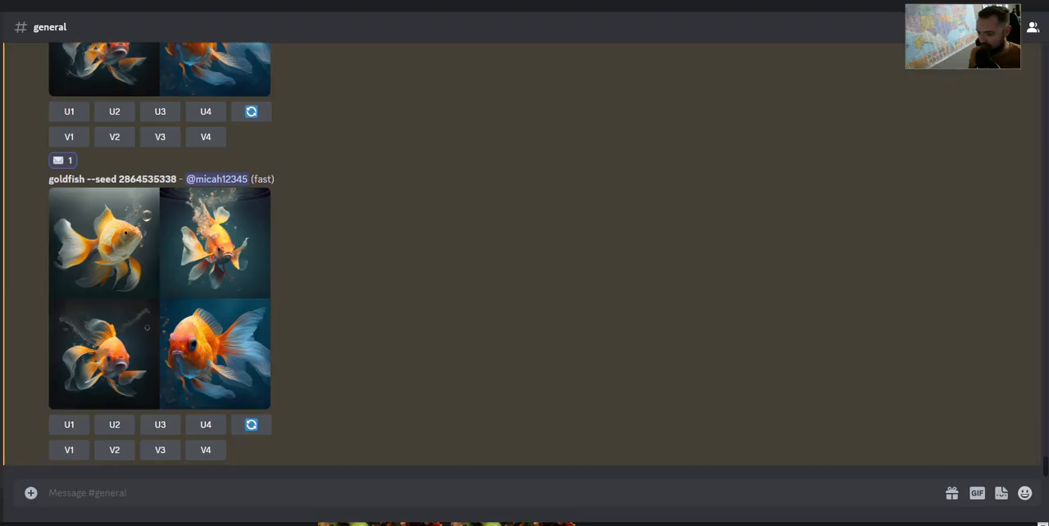
- Submit /imagine 'a horse, highly detailed, photorealistic' with --stop 30, 60 and 80
type("/")
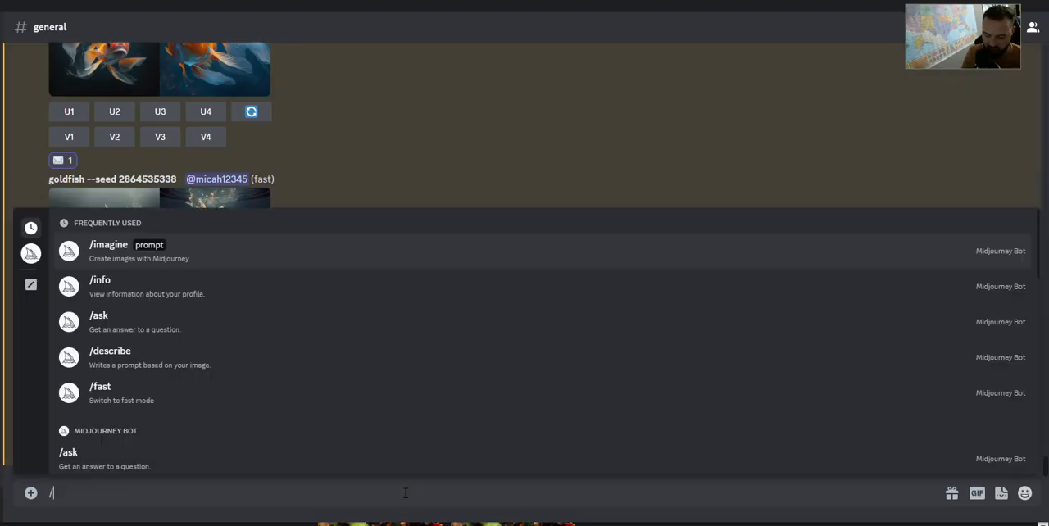
left_click(108, 245)
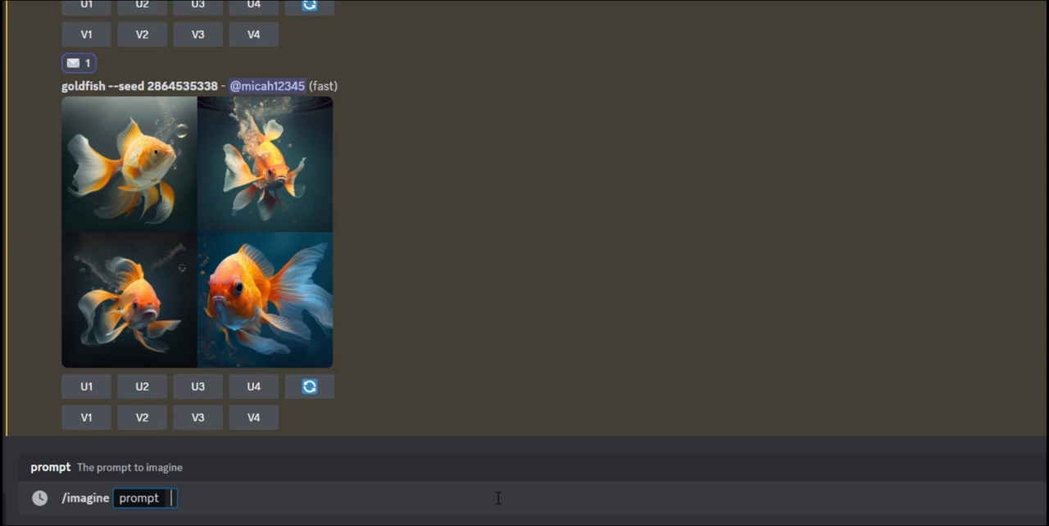
type("a horse")
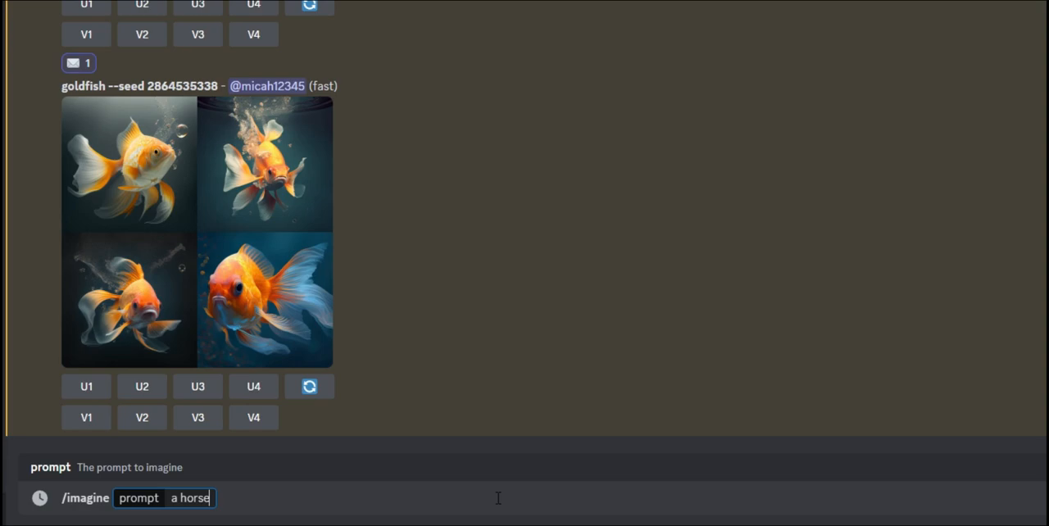
type(", highly detaile")
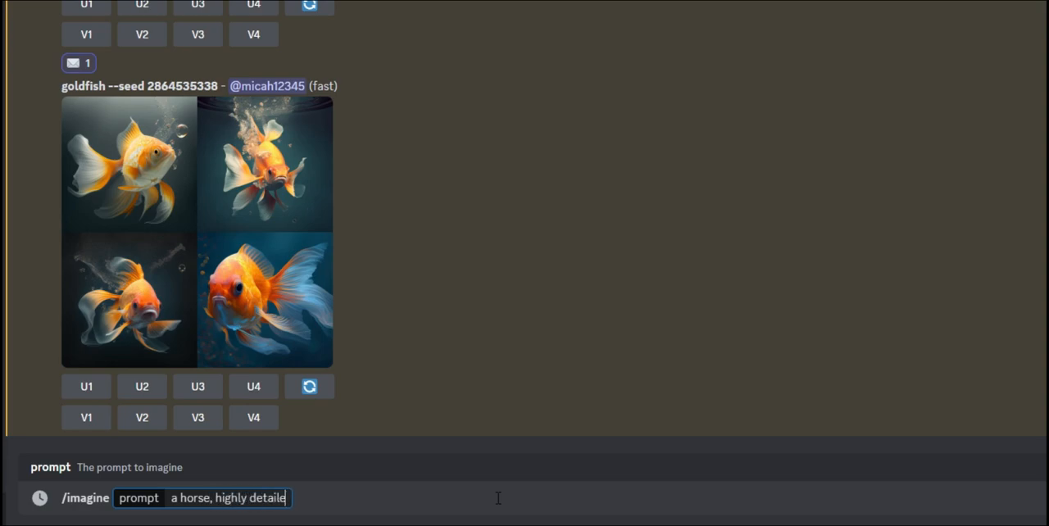
type(", photore")
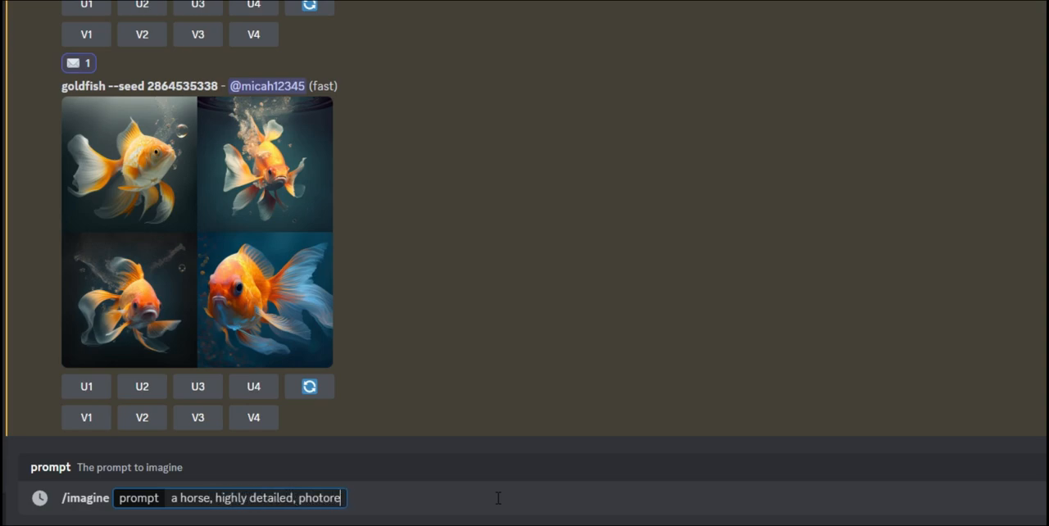
type("alistic")
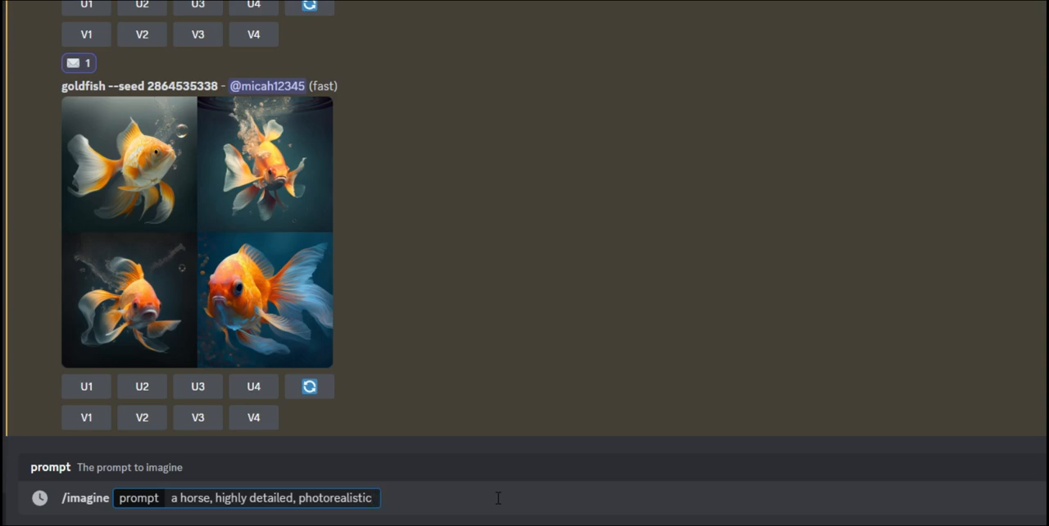
type("--stop 6")
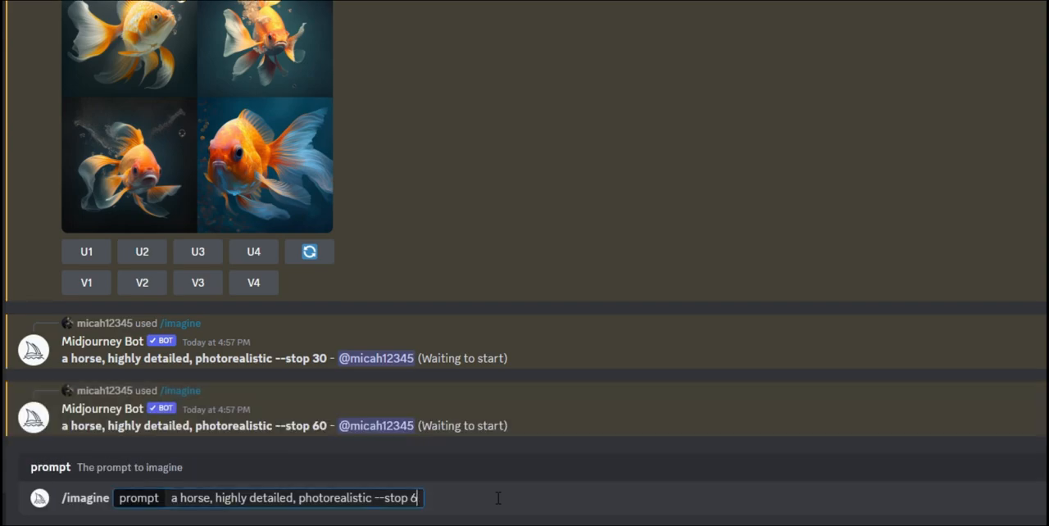
type("0")
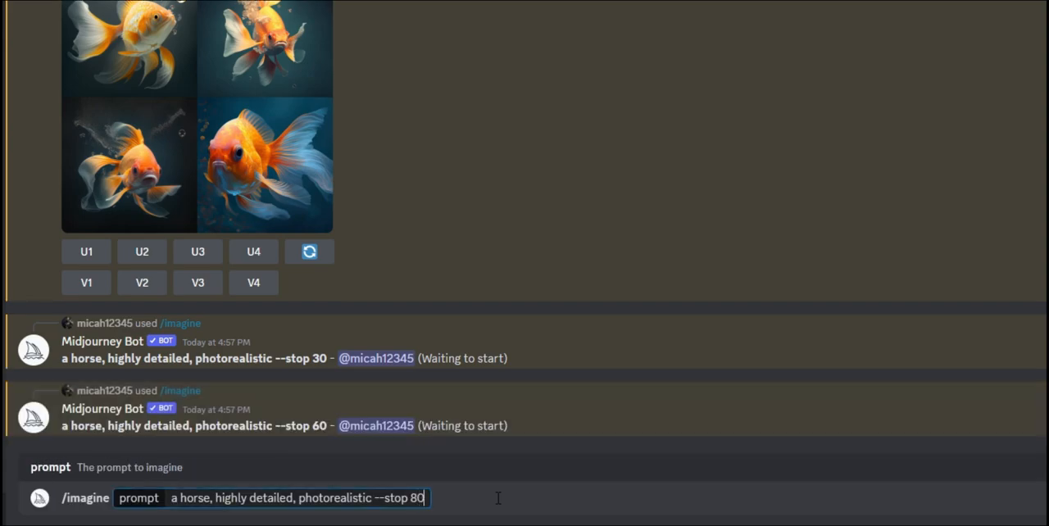
key("Enter")
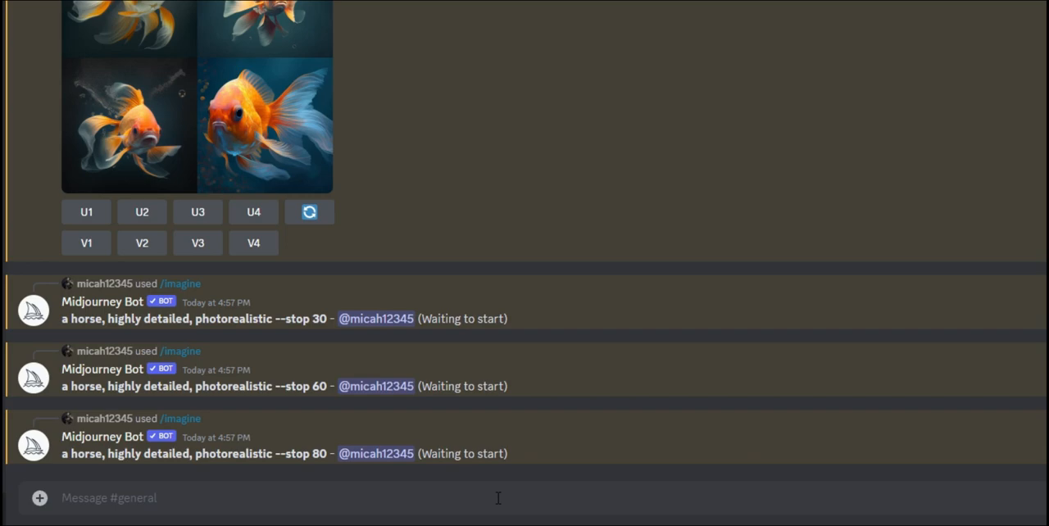
- Enlarge a finished horse grid, then scroll down to the --stop 80 result
left_click(309, 211)
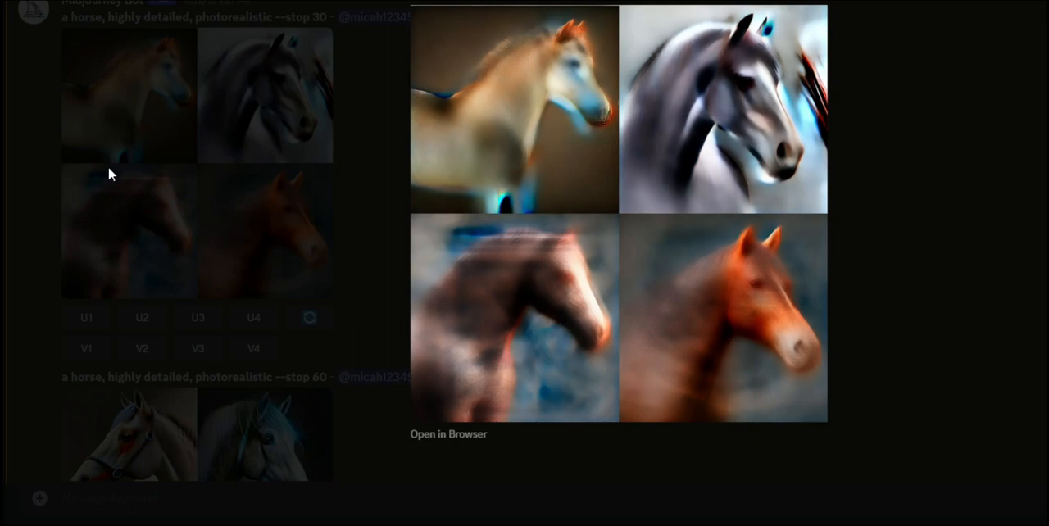
mouse_move(30, 205)
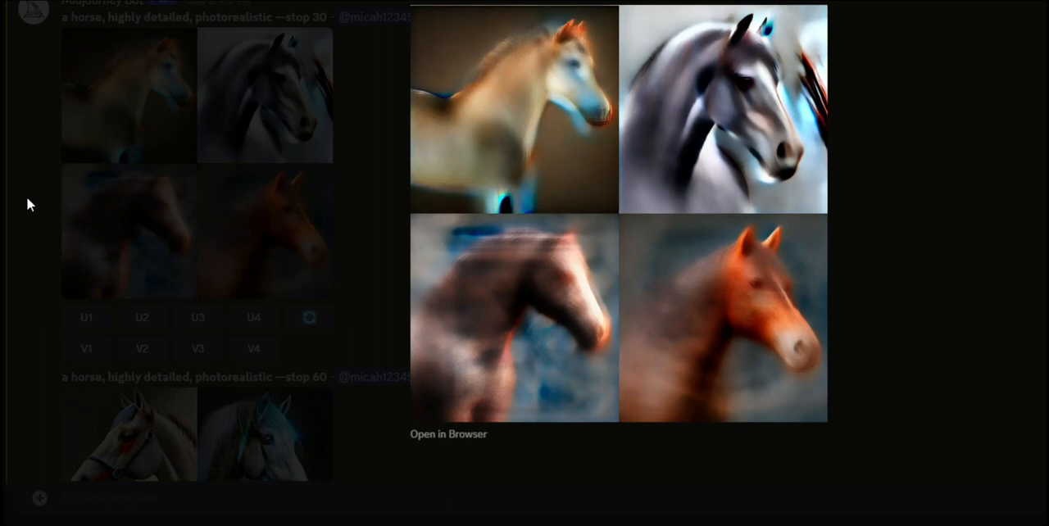
mouse_move(668, 273)
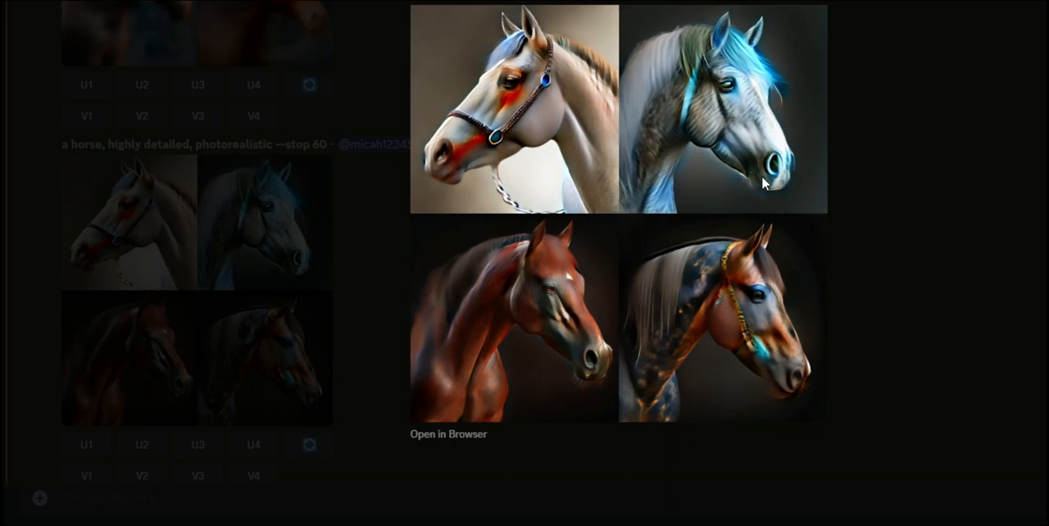
scroll("down", 3)
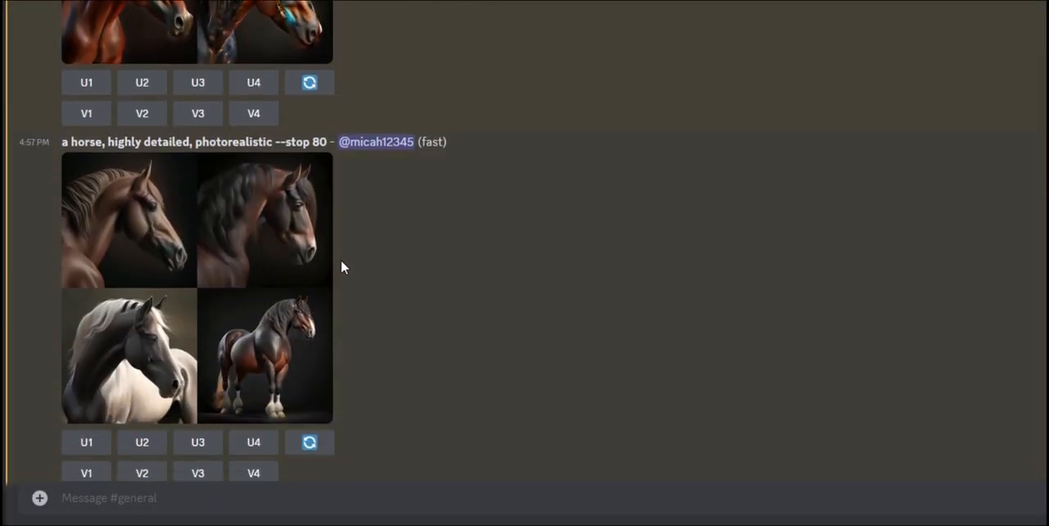